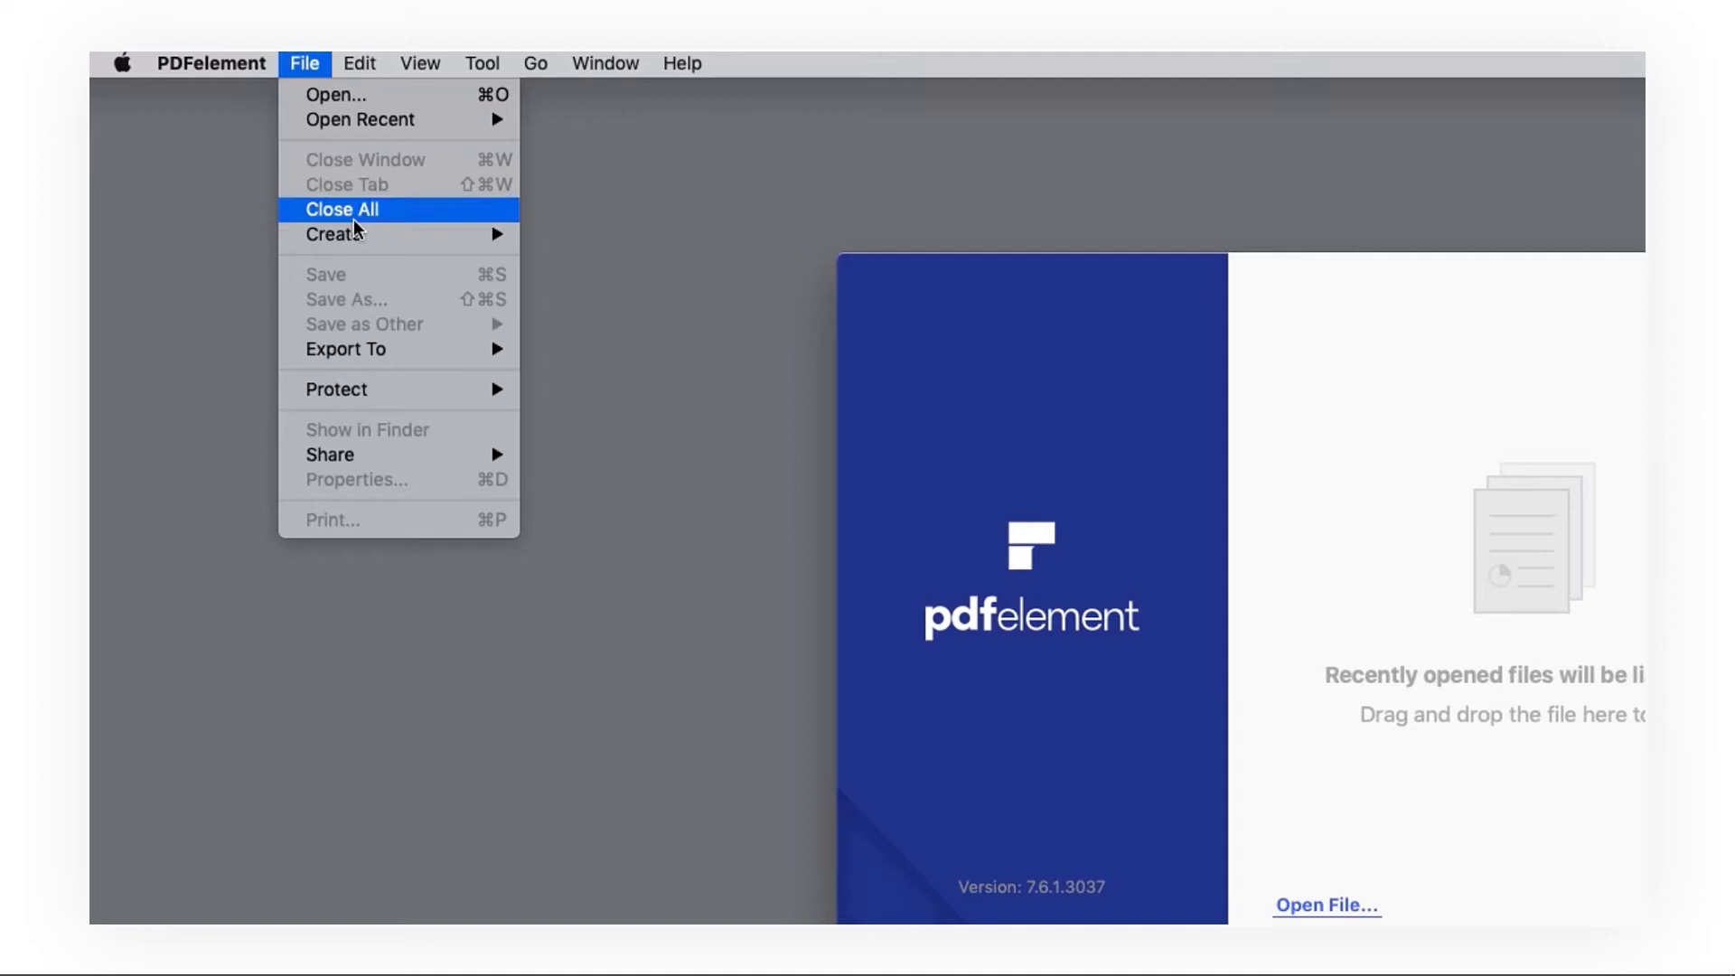
mouse_move(335, 235)
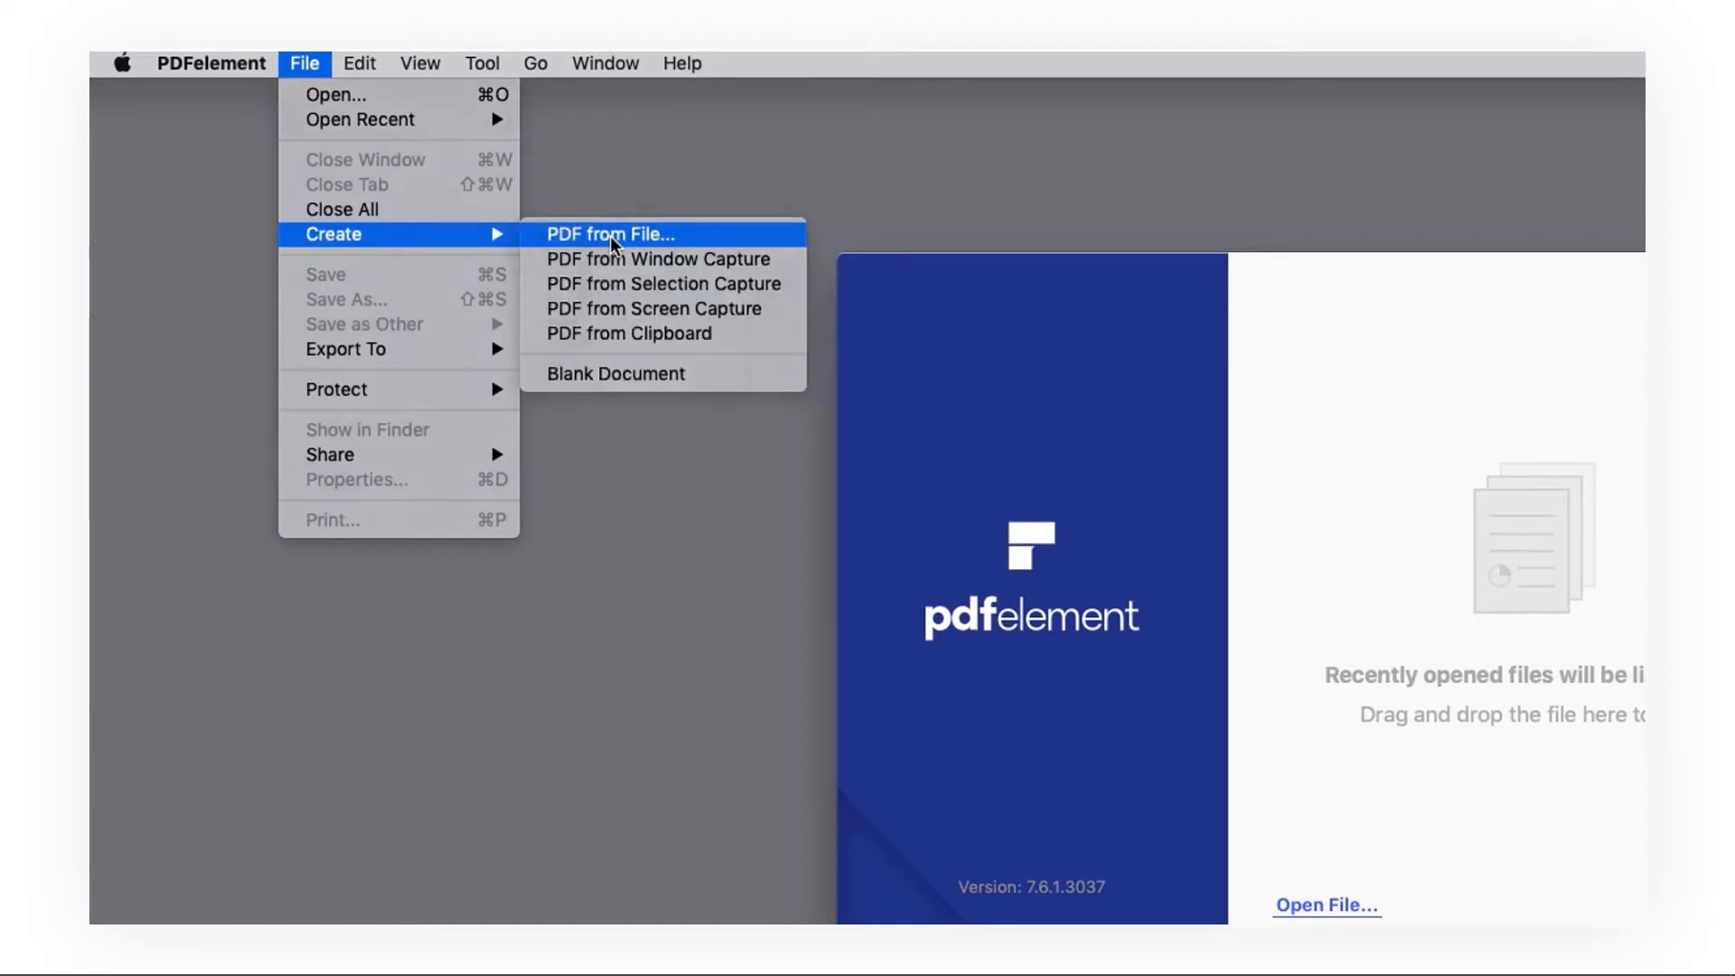
- Create a new PDF from building_Page_3_Image_0003.jpg in the images folder
click(613, 233)
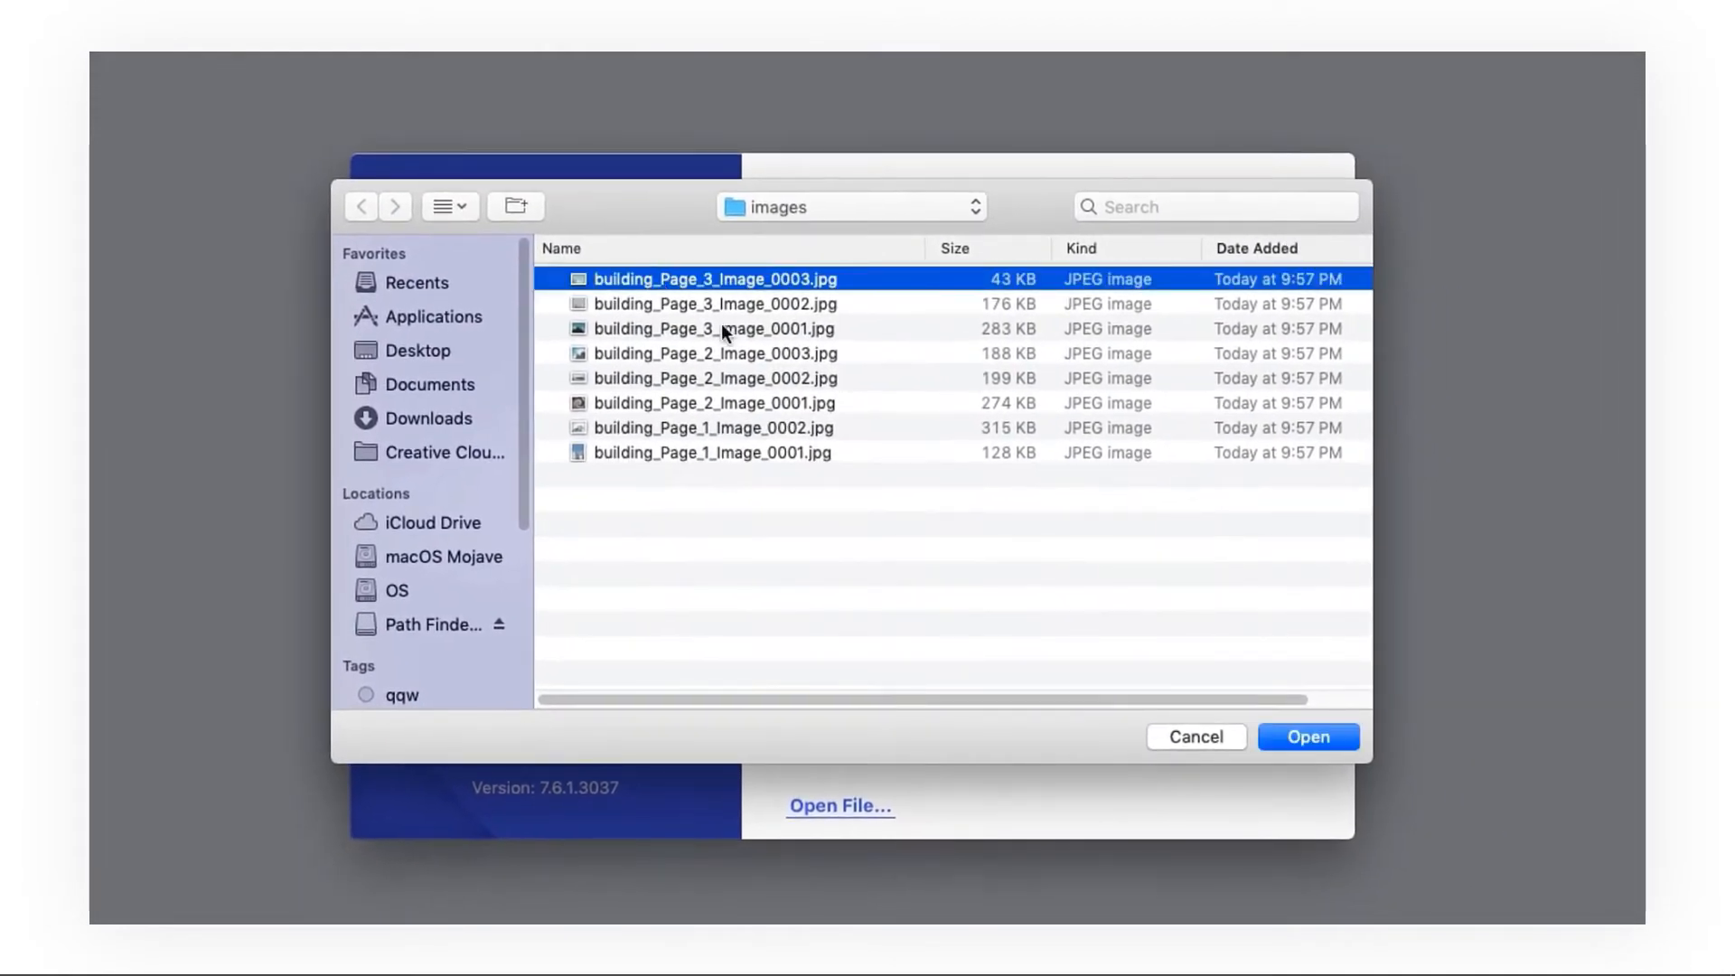
click(1307, 738)
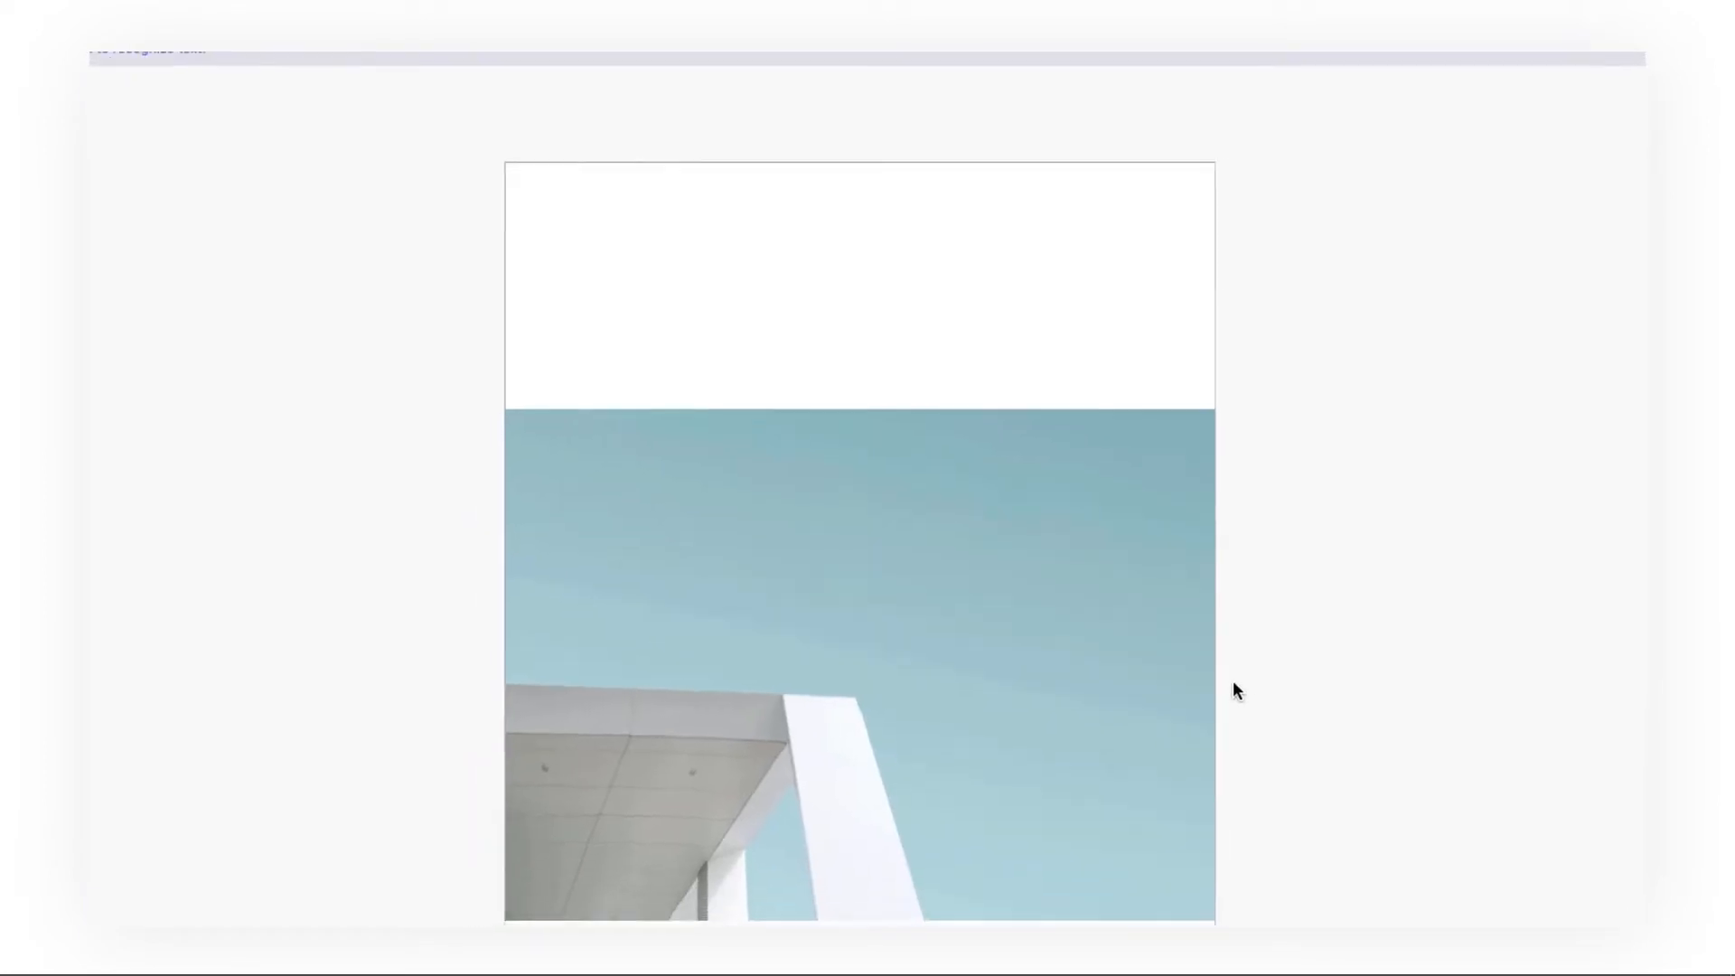
- Save CreatePDF_building_Page_3_Image_0003_2.pdf to disk via File > Save
click(304, 64)
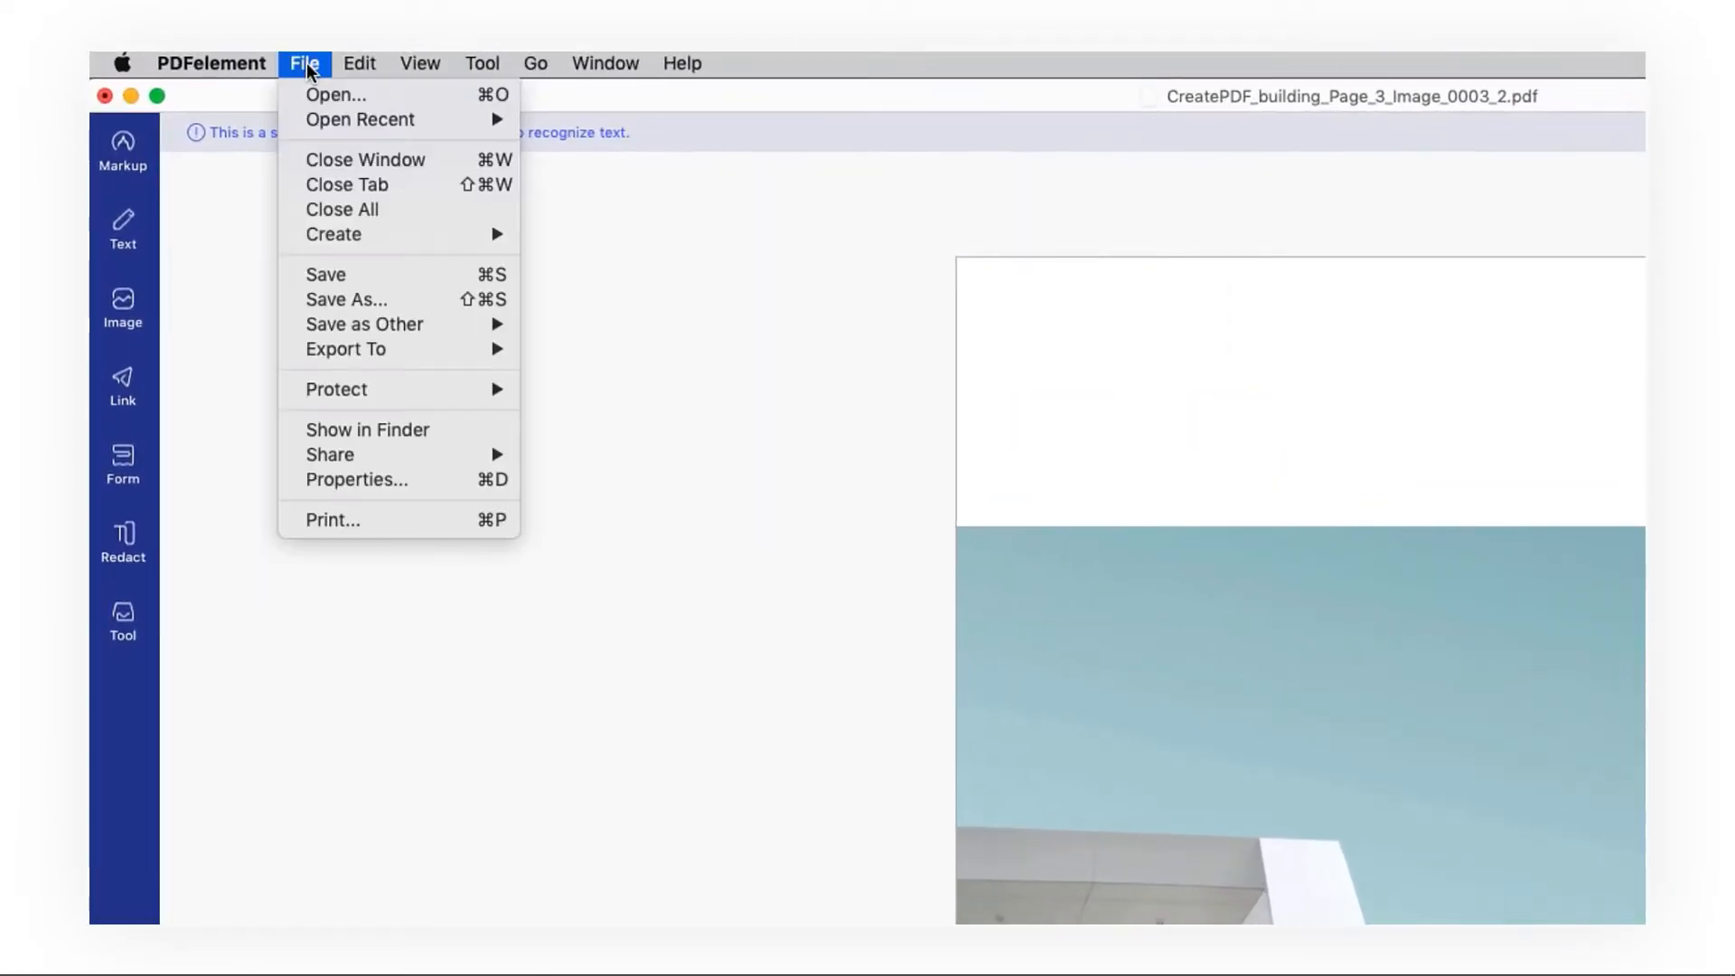
click(325, 272)
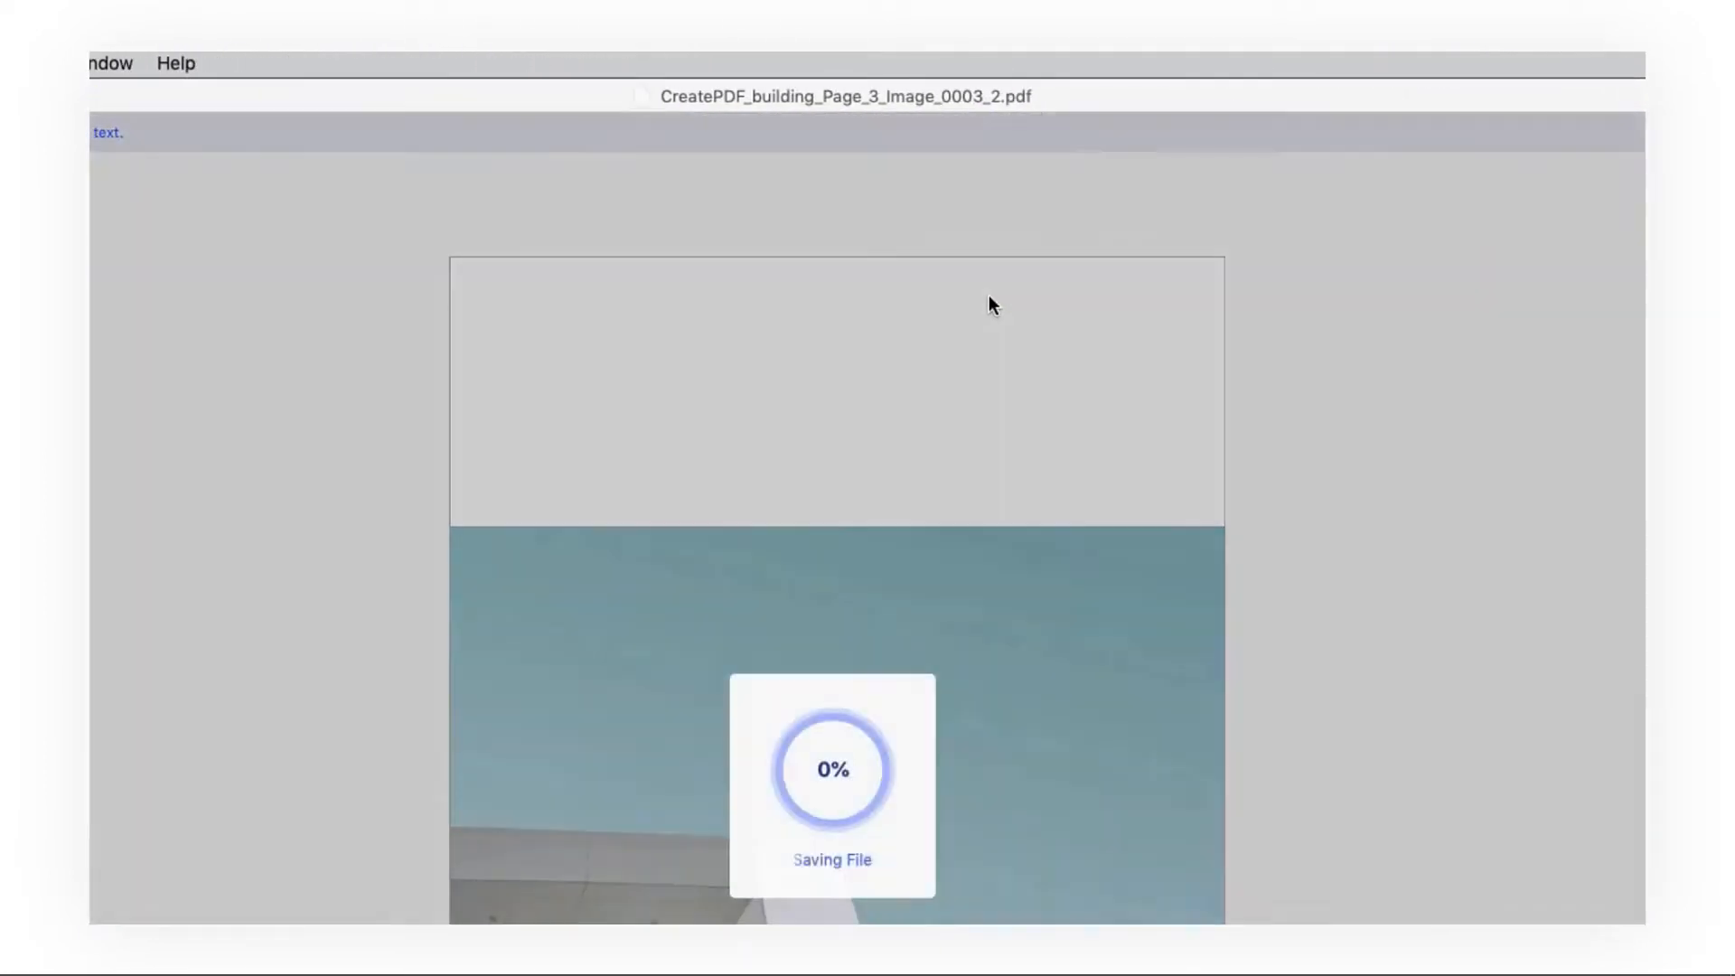
click(222, 58)
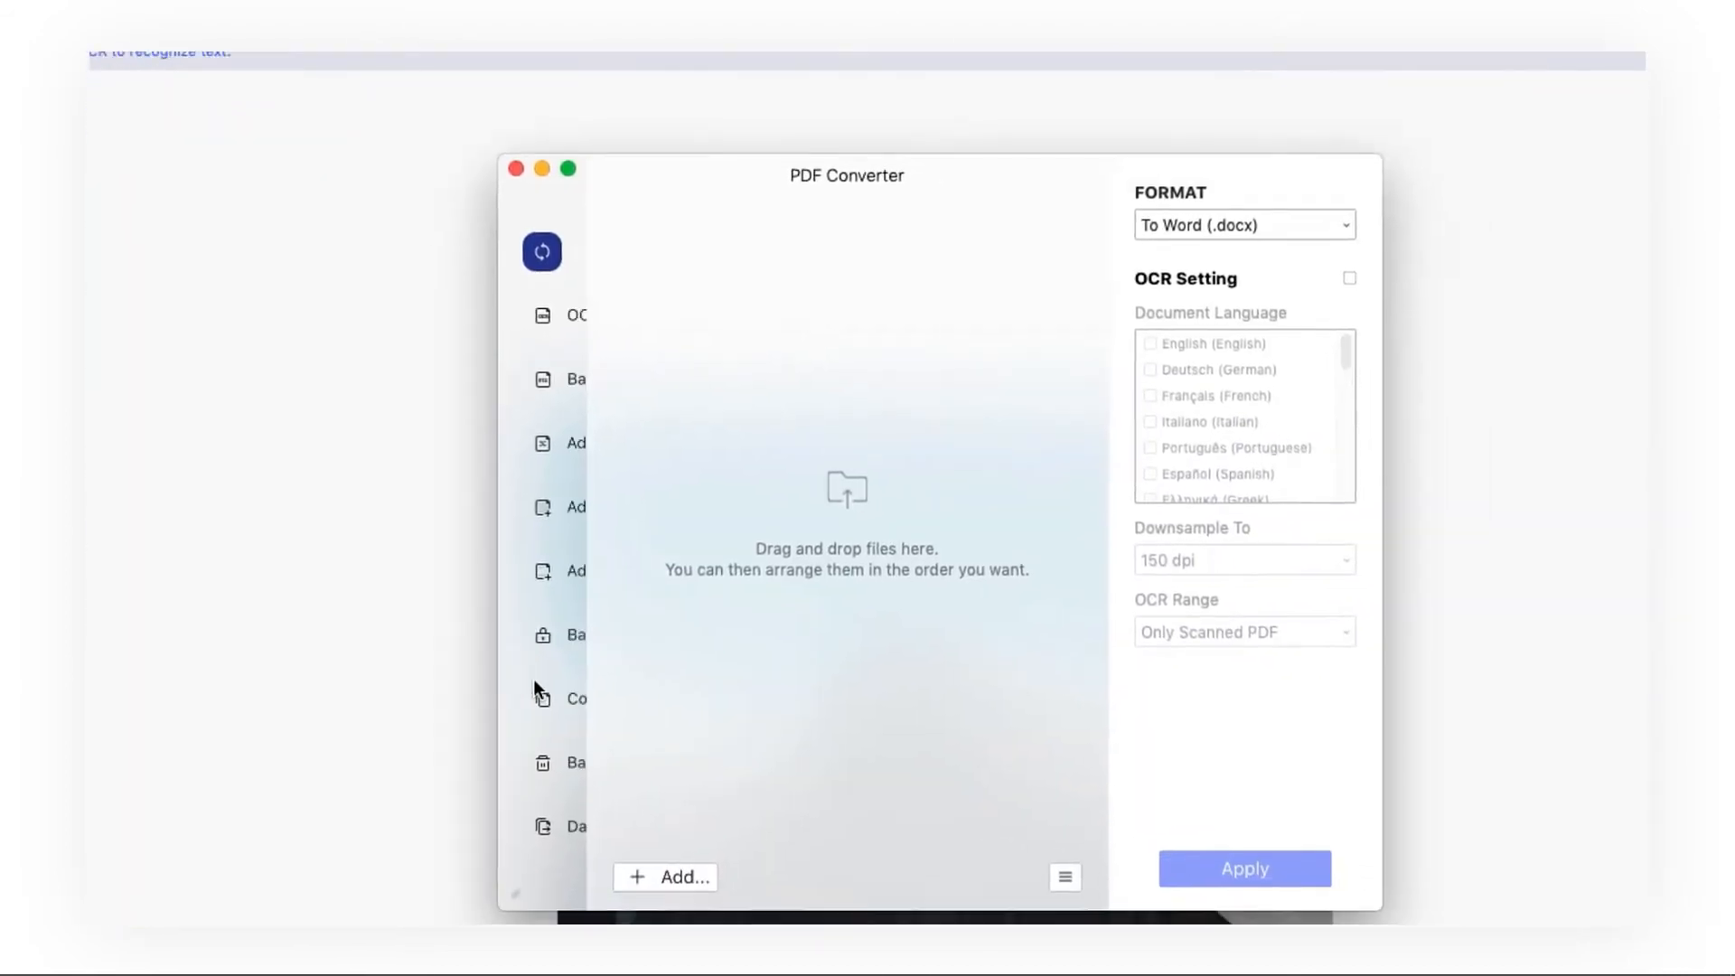
- Combine the three CreatePDF building PDFs into a single PDF saved in the images folder
click(574, 697)
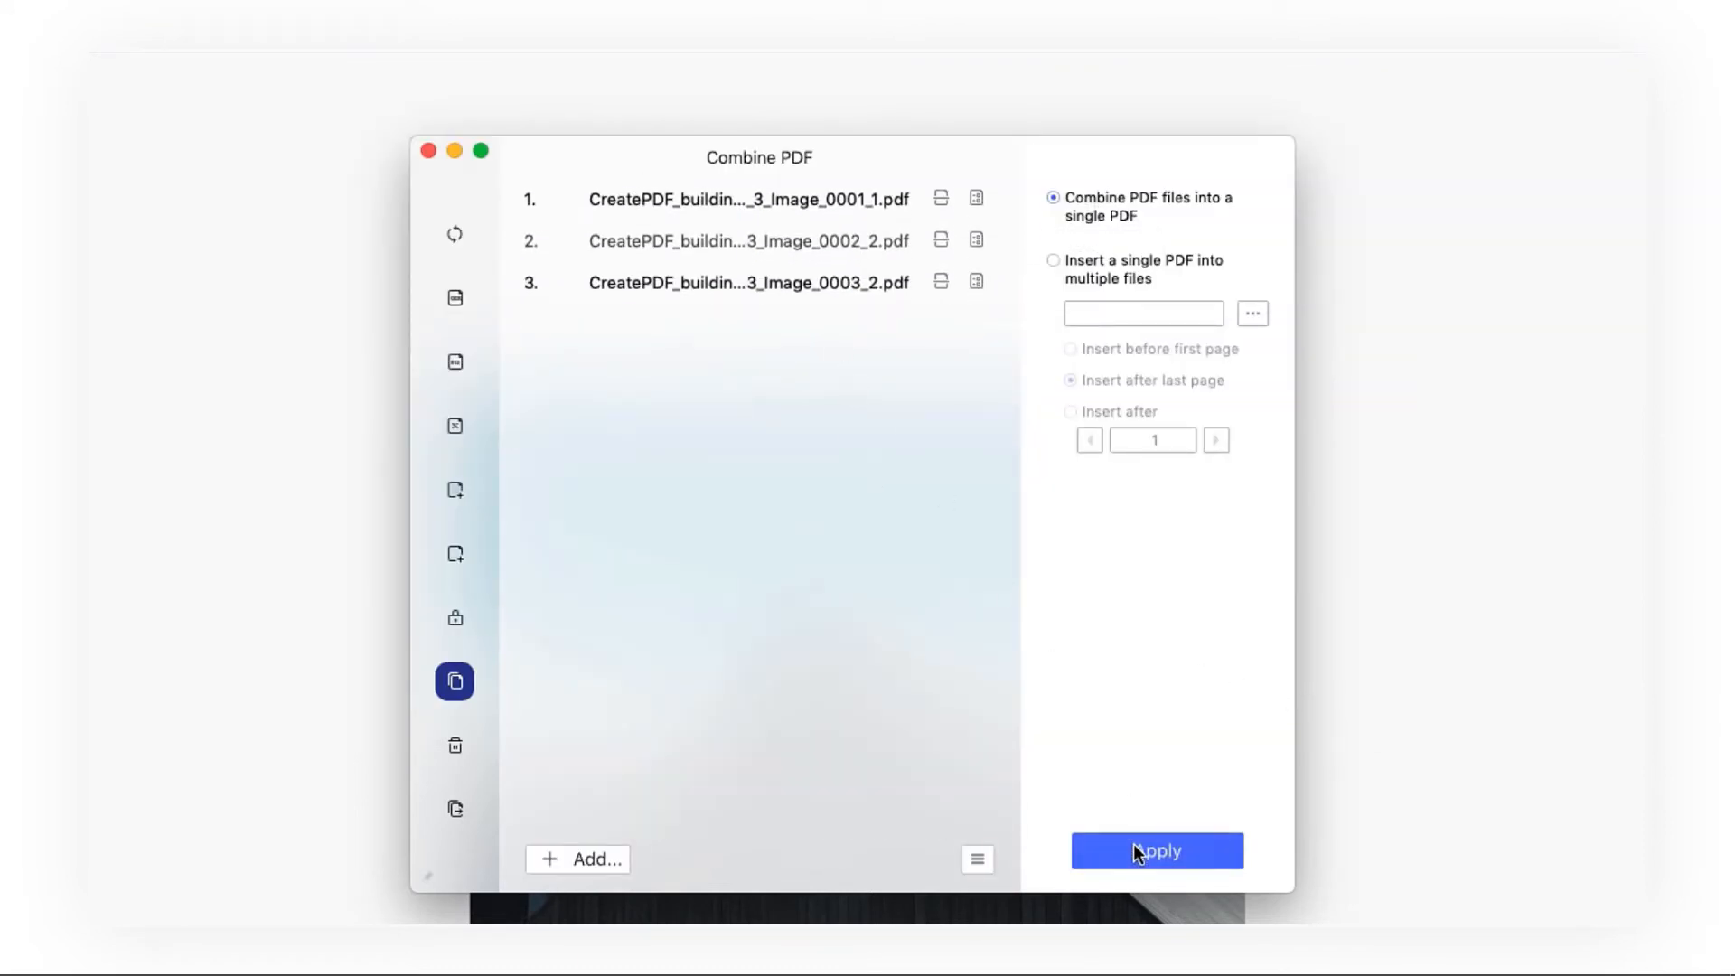
click(1155, 851)
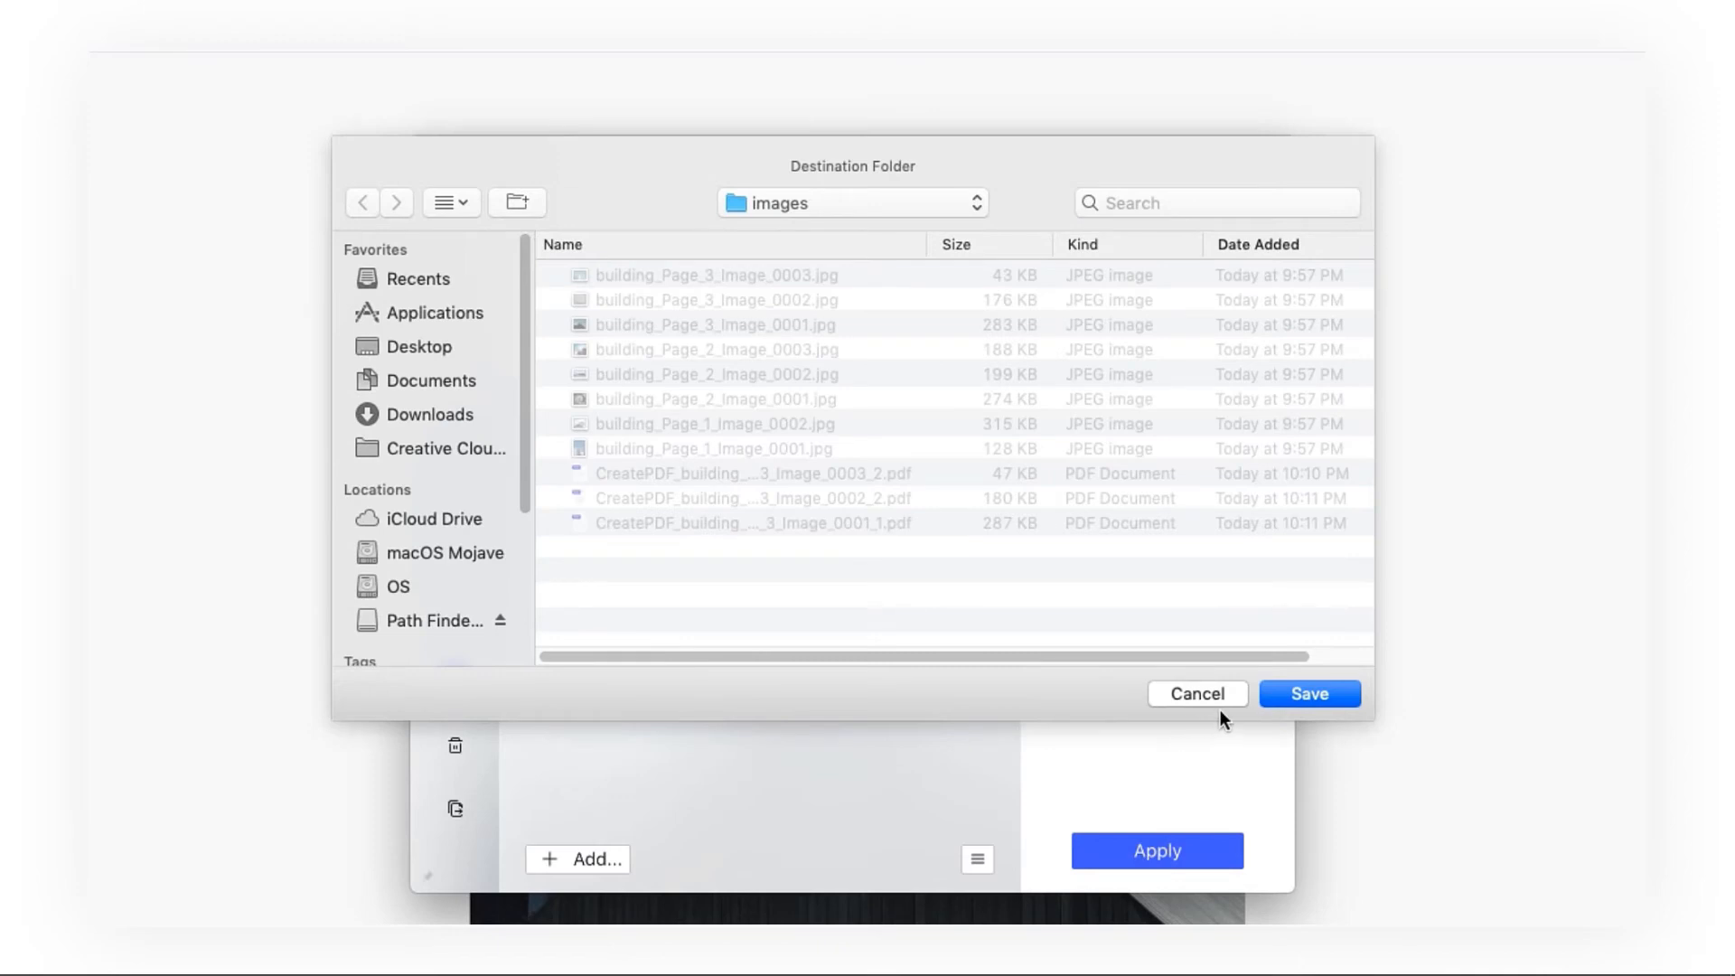
click(1308, 694)
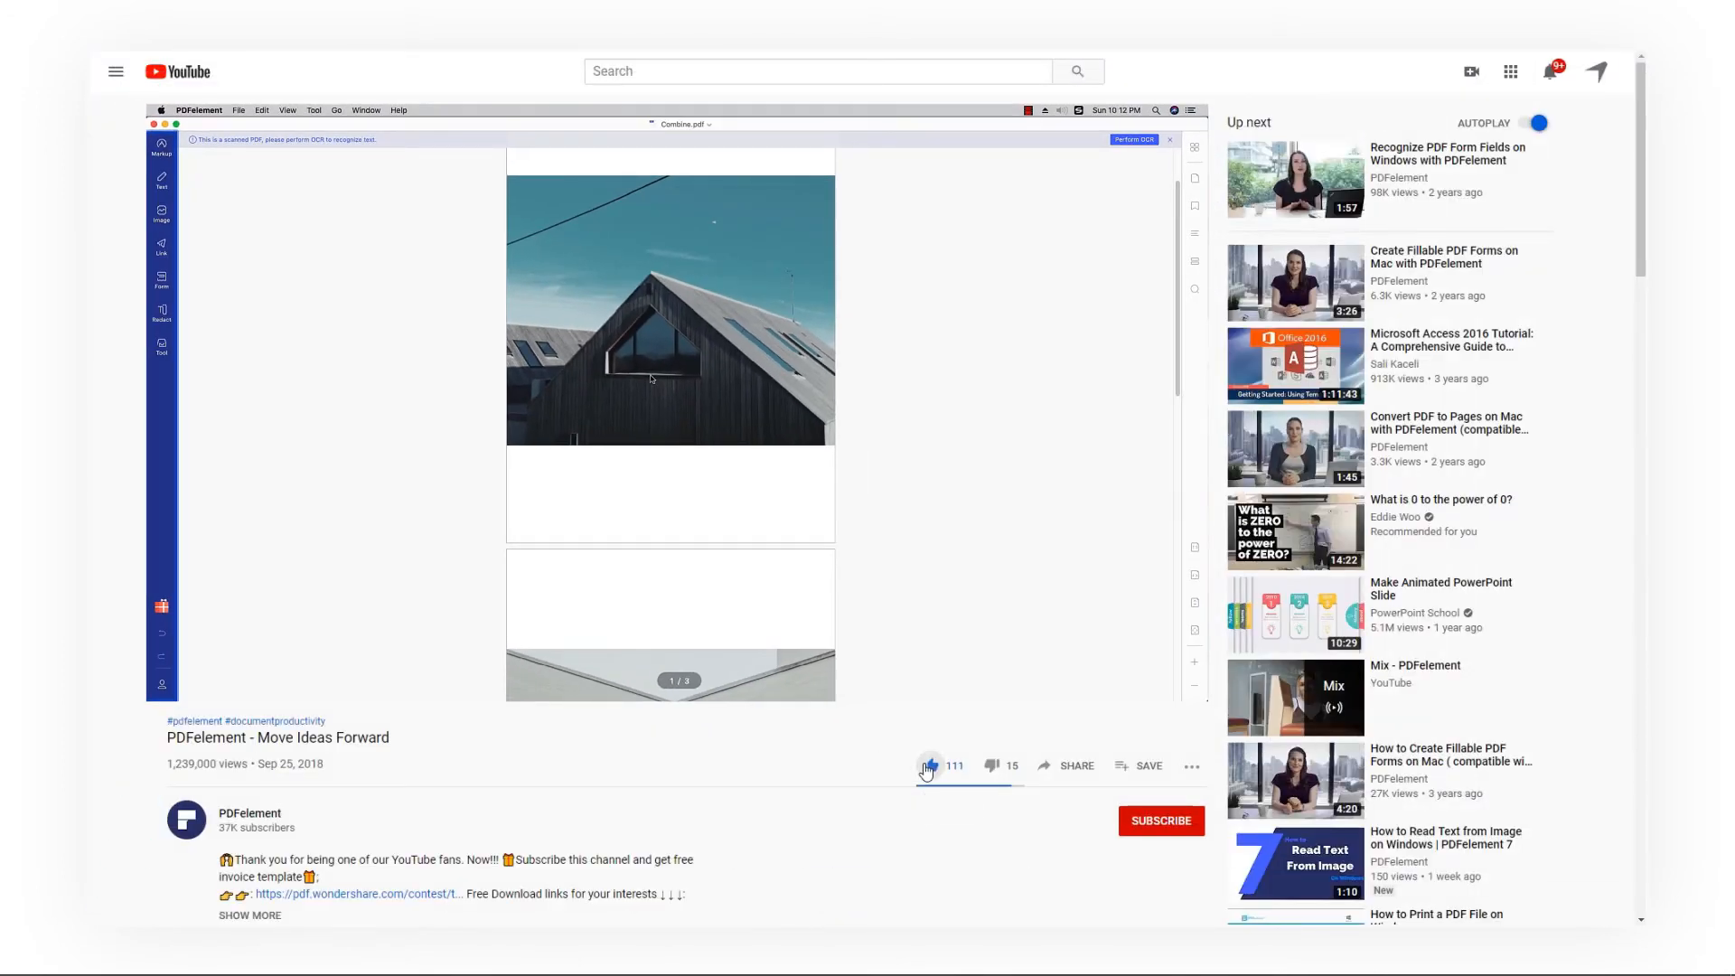
- Scroll the YouTube video page down to the description and comments section
scroll(down, 3)
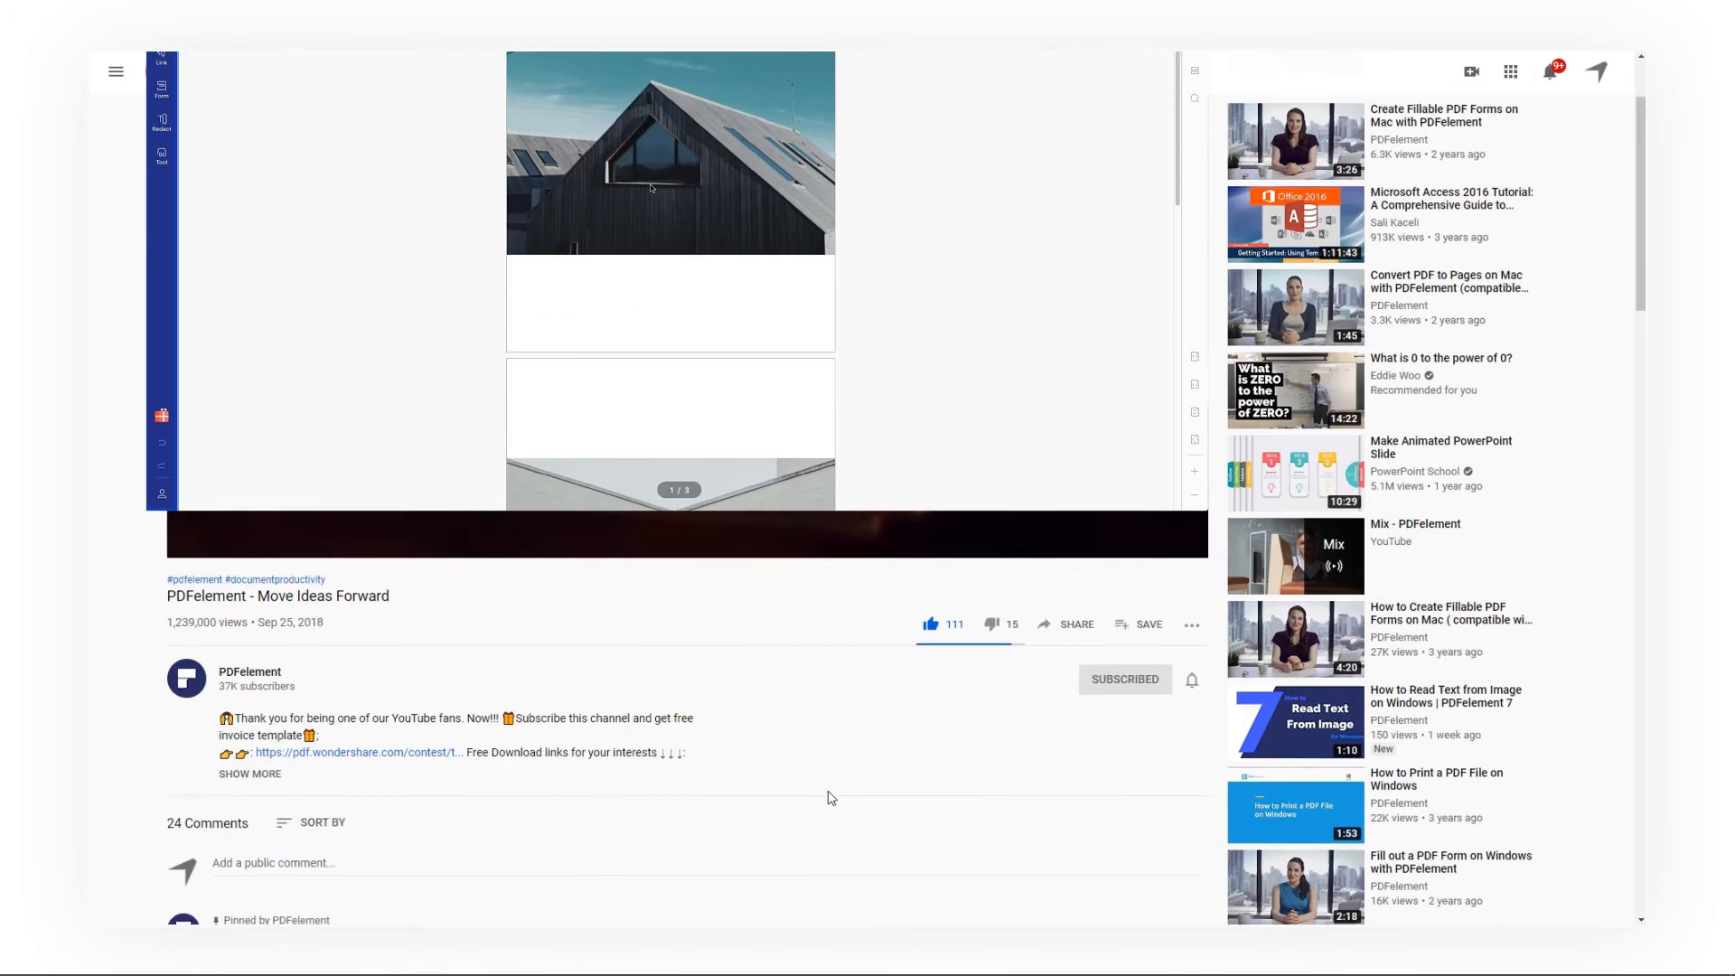
scroll(down, 3)
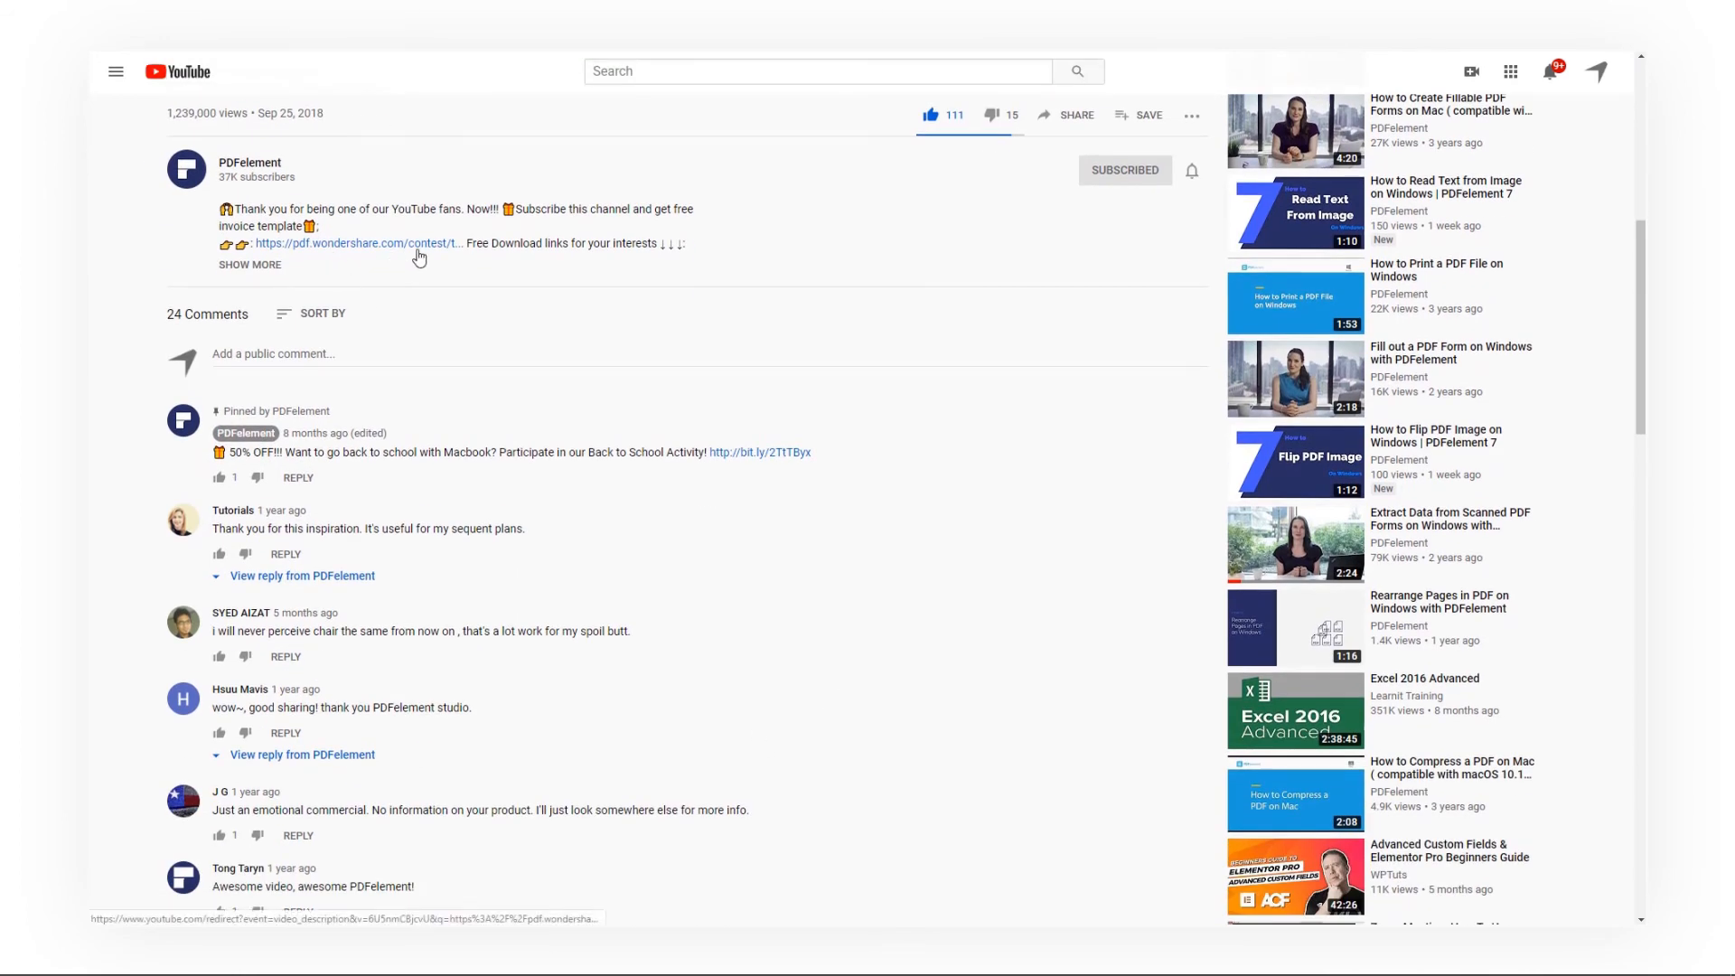